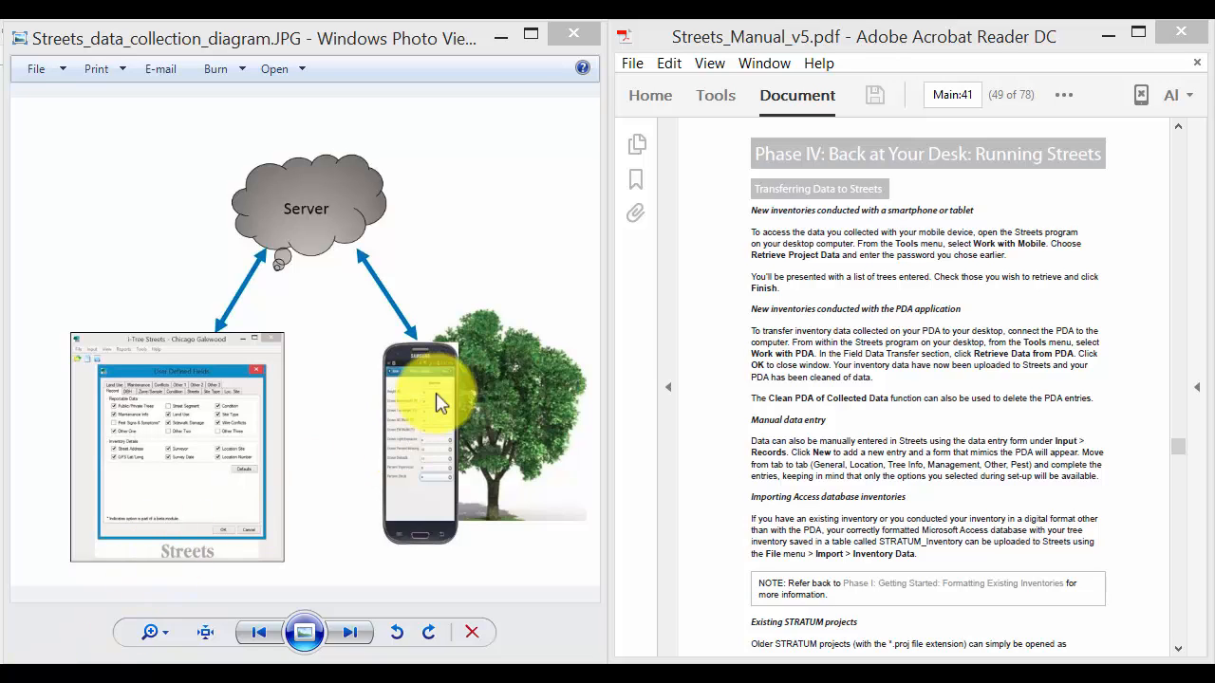
{"action": "mouse_move", "coordinate": [459, 403]}
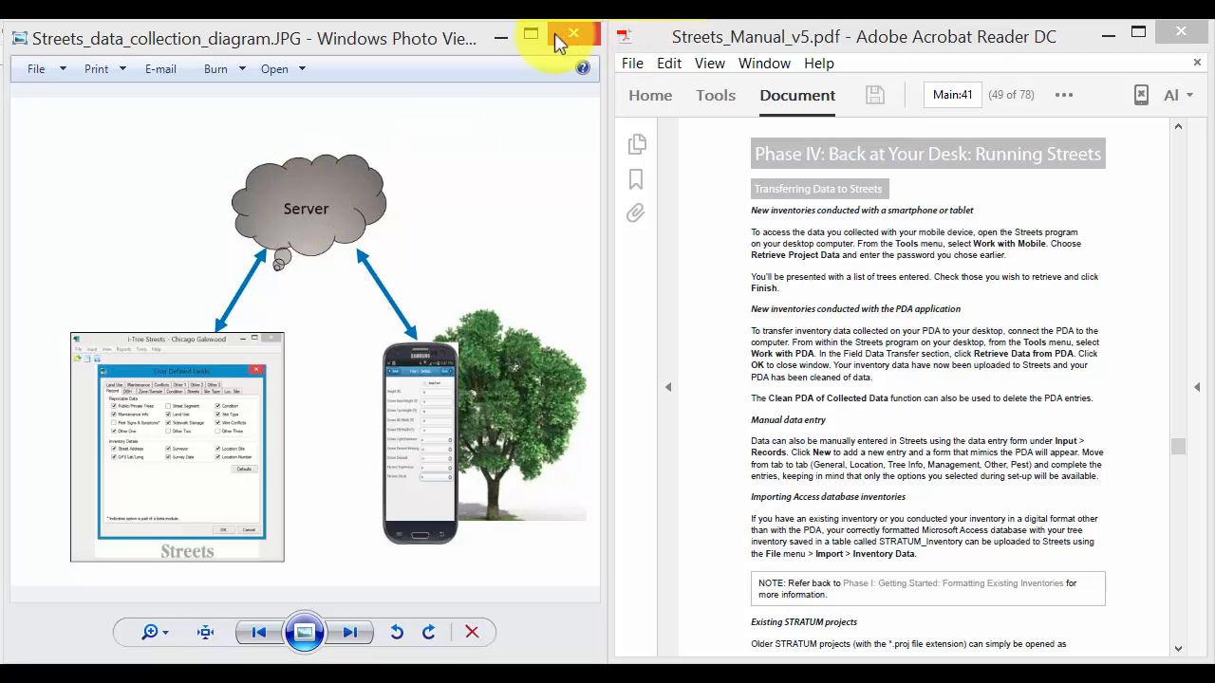
Start Retrieve Project Data in Streets Mobile Manager and proceed past the password to the submission list
{"action": "left_click", "coordinate": [573, 34]}
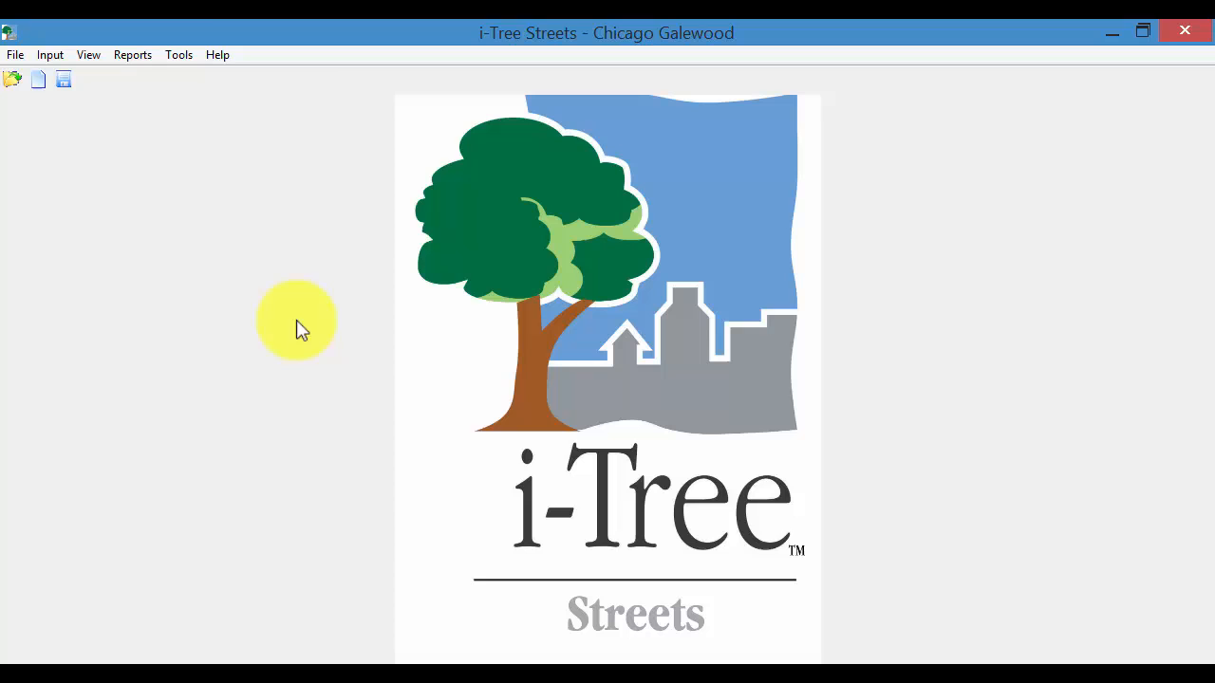
{"action": "left_click", "coordinate": [178, 53]}
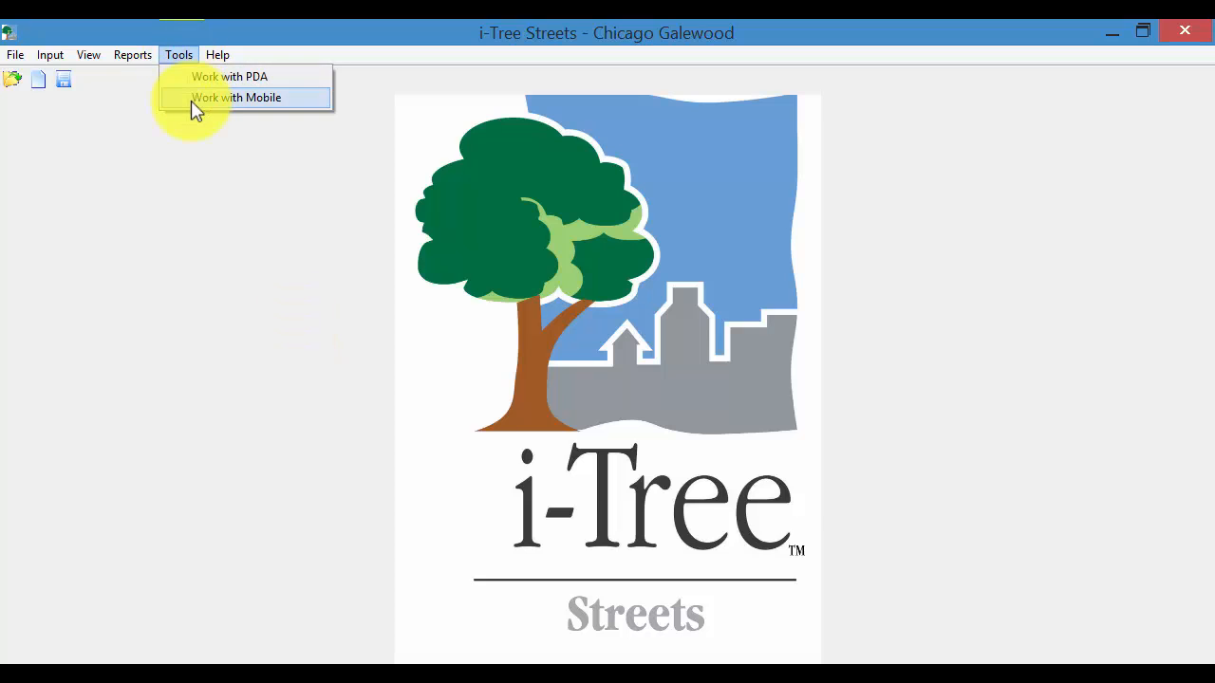
{"action": "left_click", "coordinate": [236, 97]}
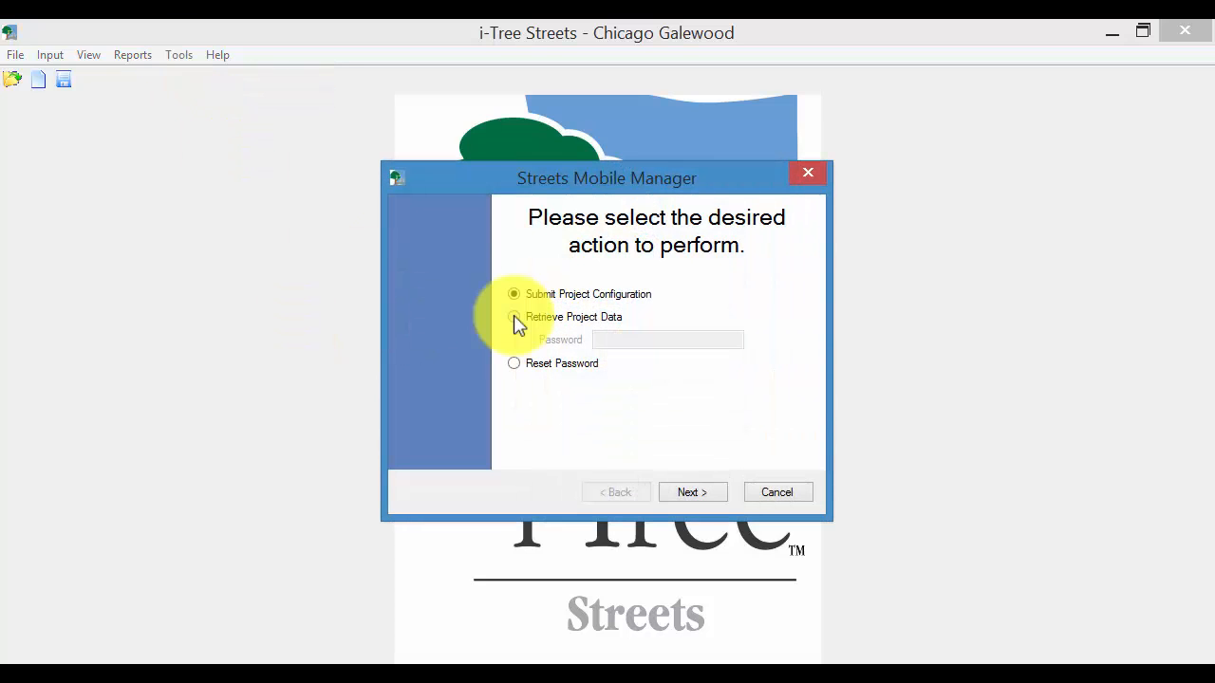
{"action": "left_click", "coordinate": [513, 315]}
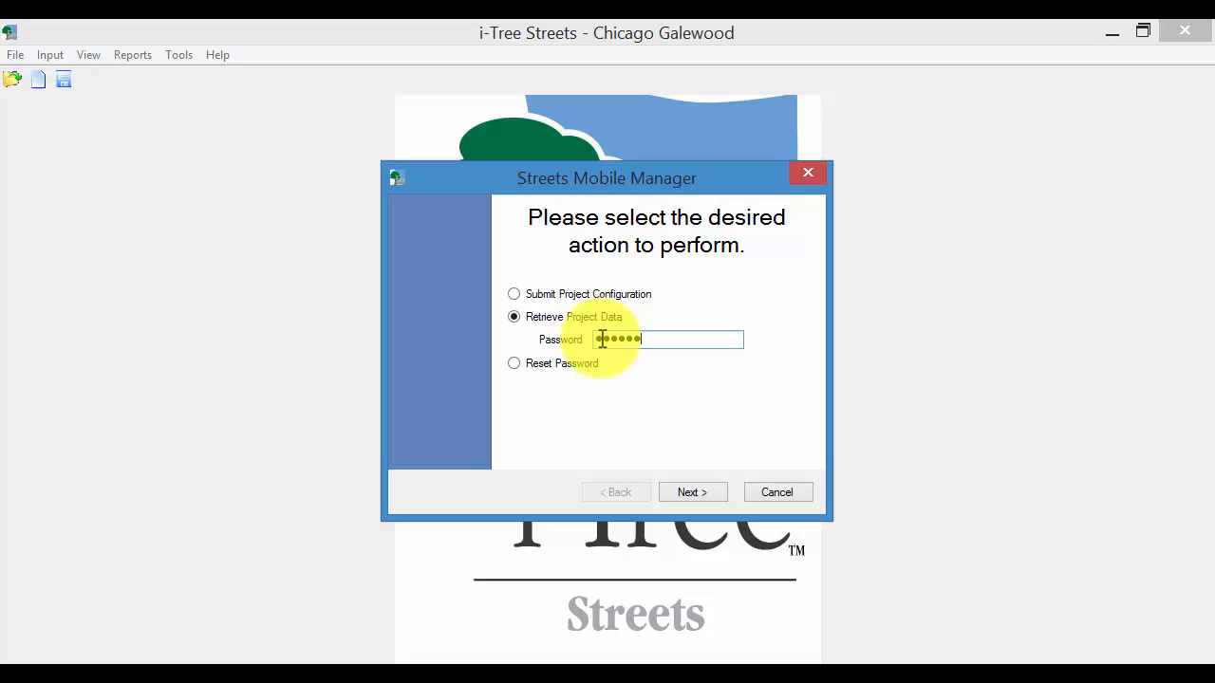
{"action": "left_click", "coordinate": [691, 492]}
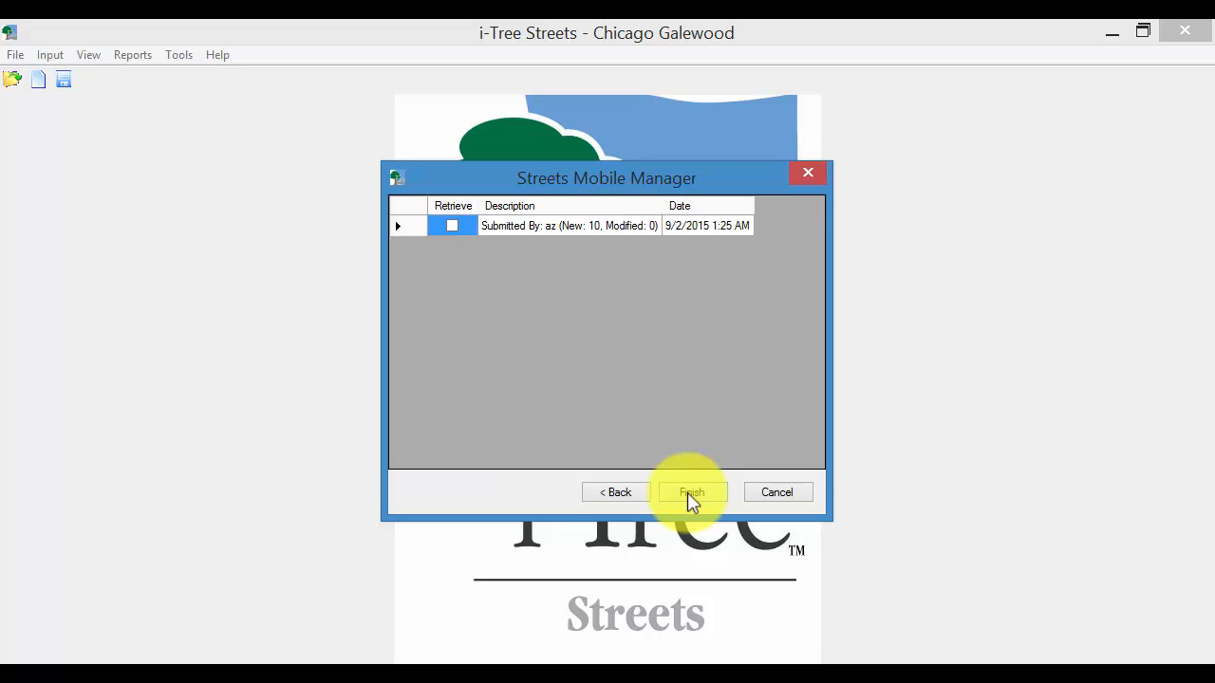
{"action": "mouse_move", "coordinate": [573, 193]}
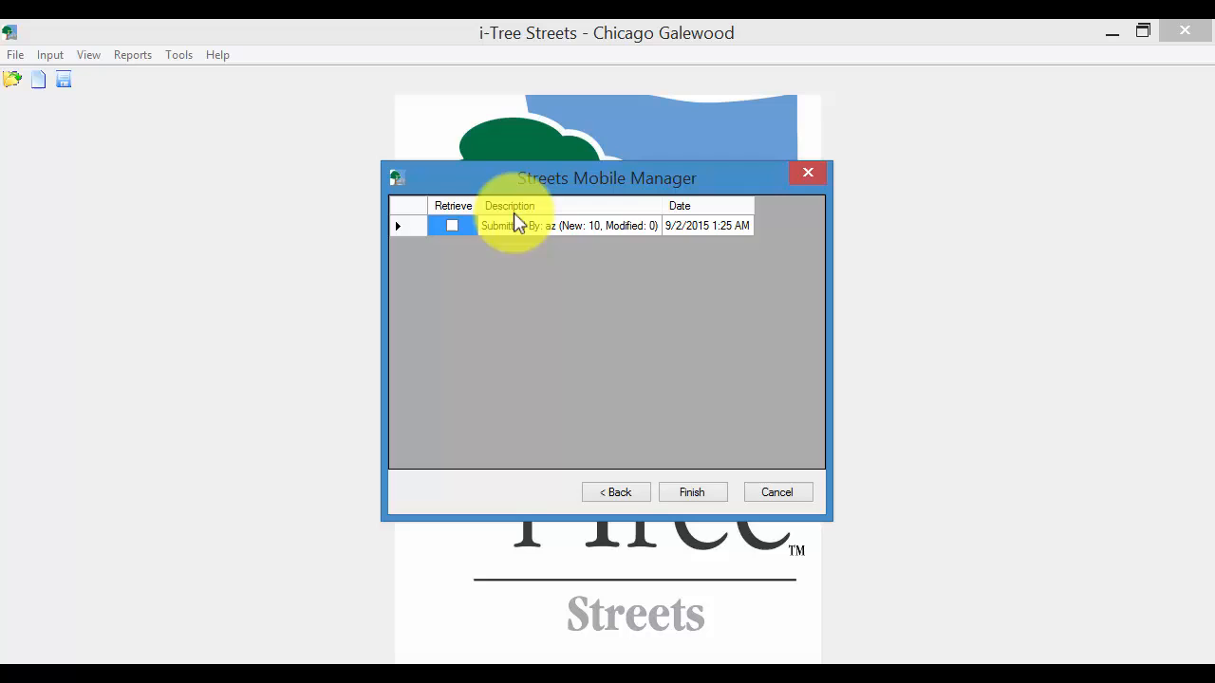
Move the retrieval window aside and show a capture of earlier submission counts beside it
{"action": "left_click_drag", "start_coordinate": [607, 179], "coordinate": [478, 243]}
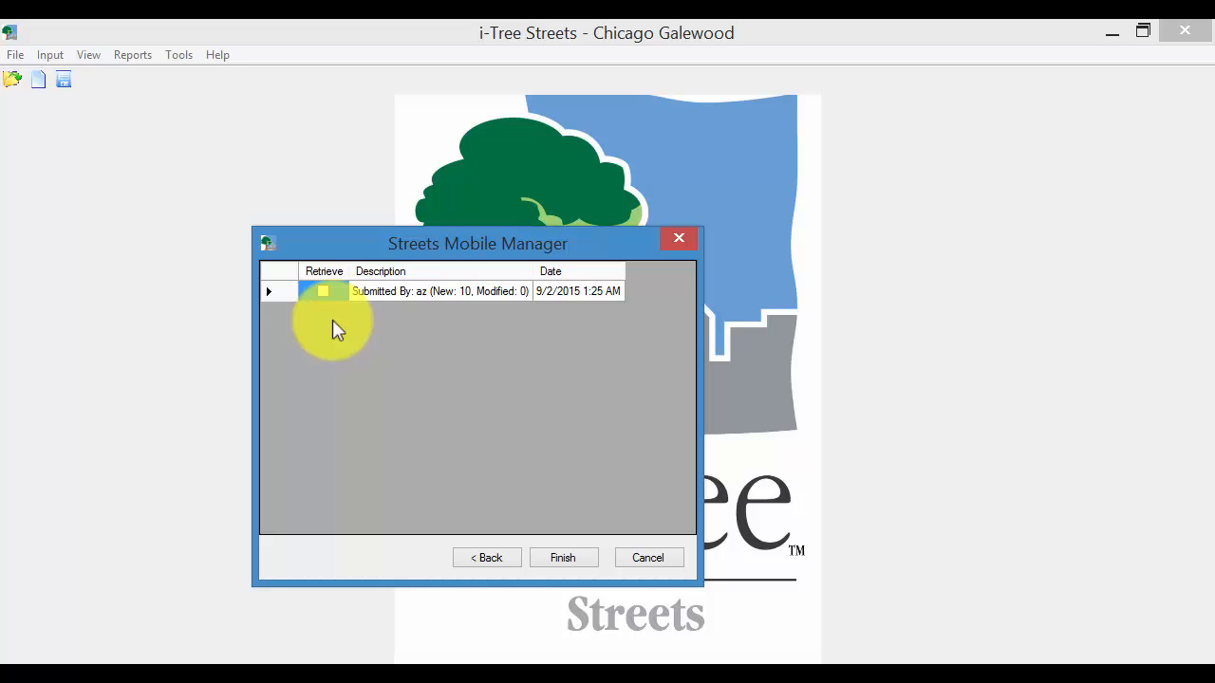
{"action": "left_click", "coordinate": [322, 293]}
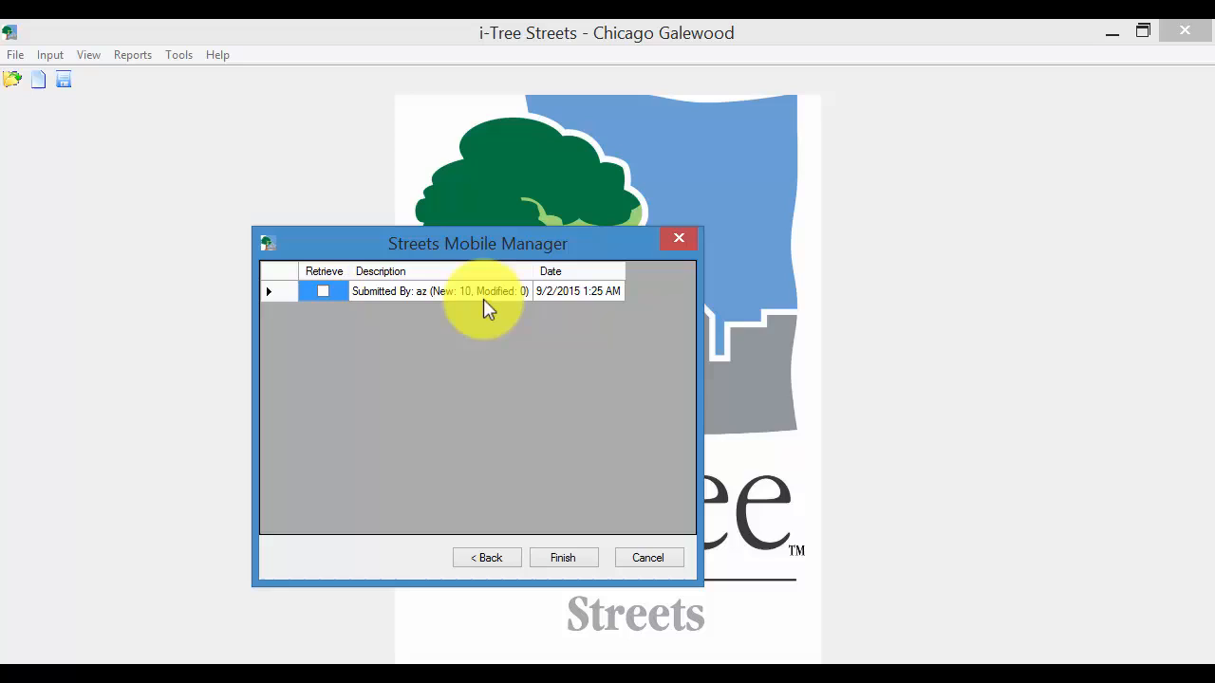
{"action": "mouse_move", "coordinate": [478, 302]}
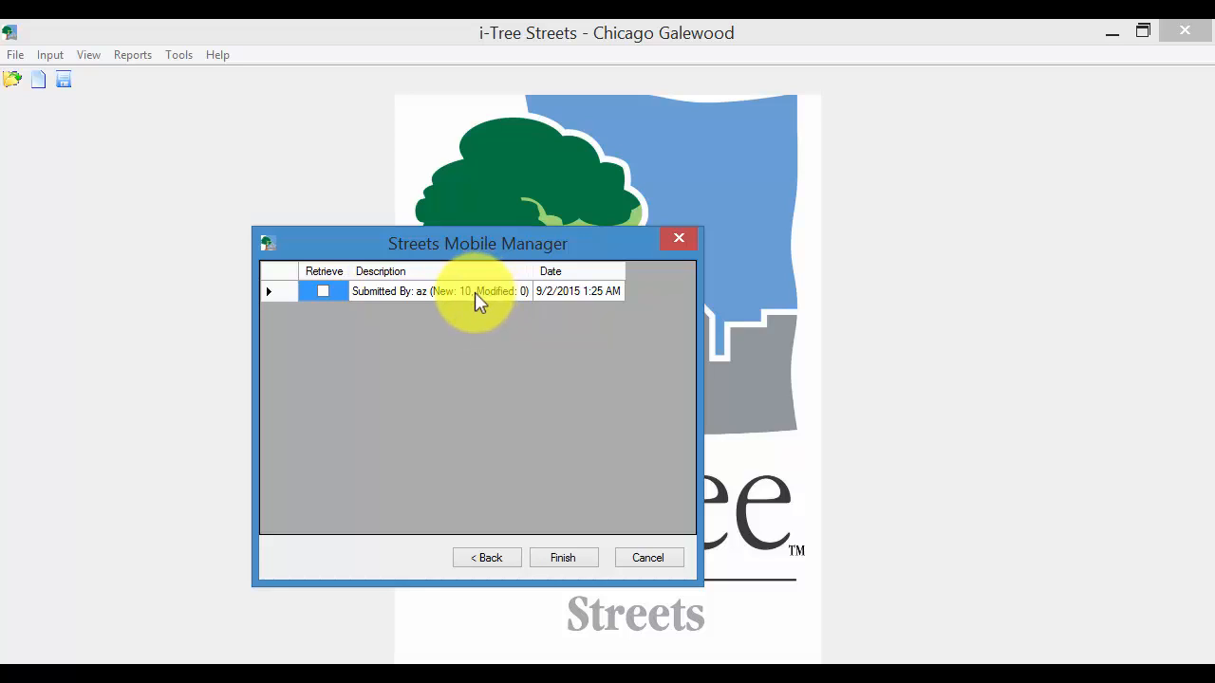
{"action": "mouse_move", "coordinate": [475, 304]}
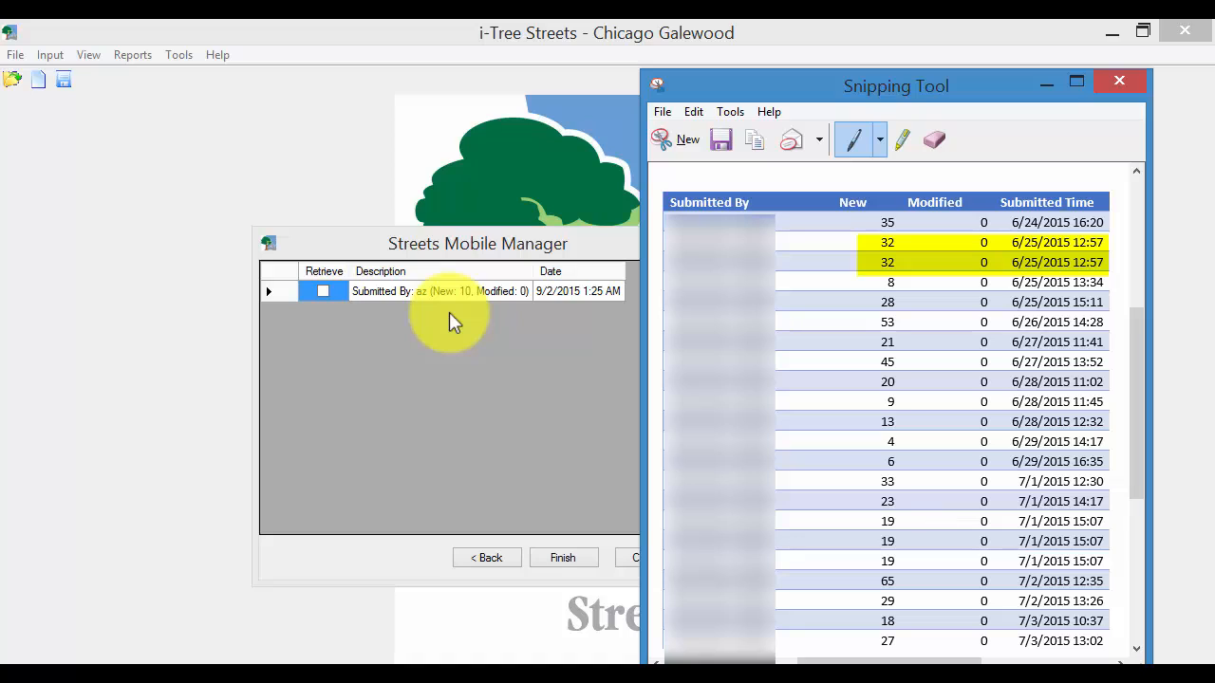
Close the capture of earlier submission counts
{"action": "left_click", "coordinate": [1119, 79]}
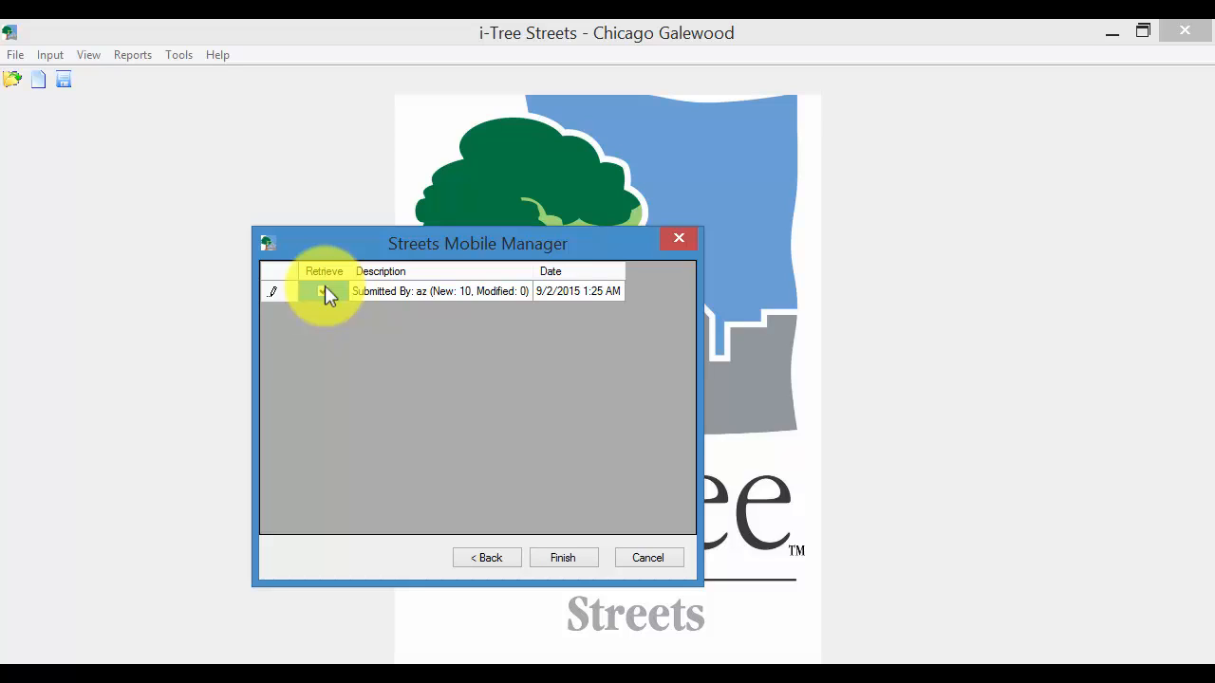
Retrieve the marked submission and acknowledge that 10 records were processed successfully
{"action": "left_click", "coordinate": [323, 290]}
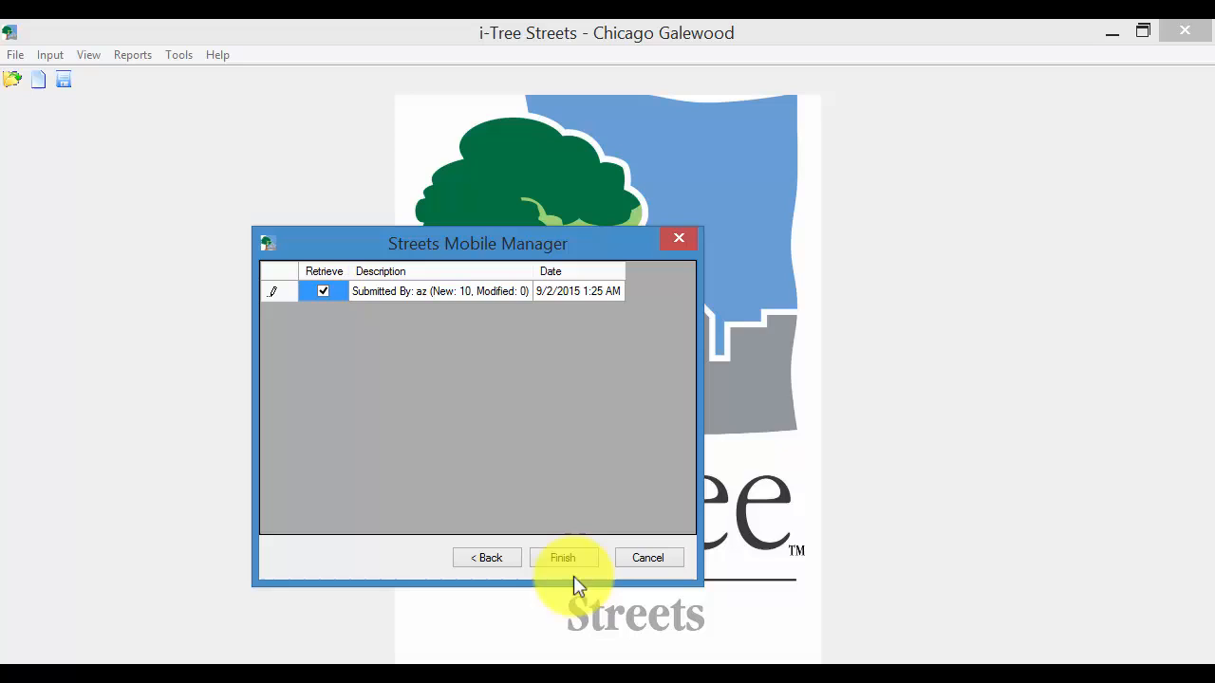
{"action": "mouse_move", "coordinate": [561, 558]}
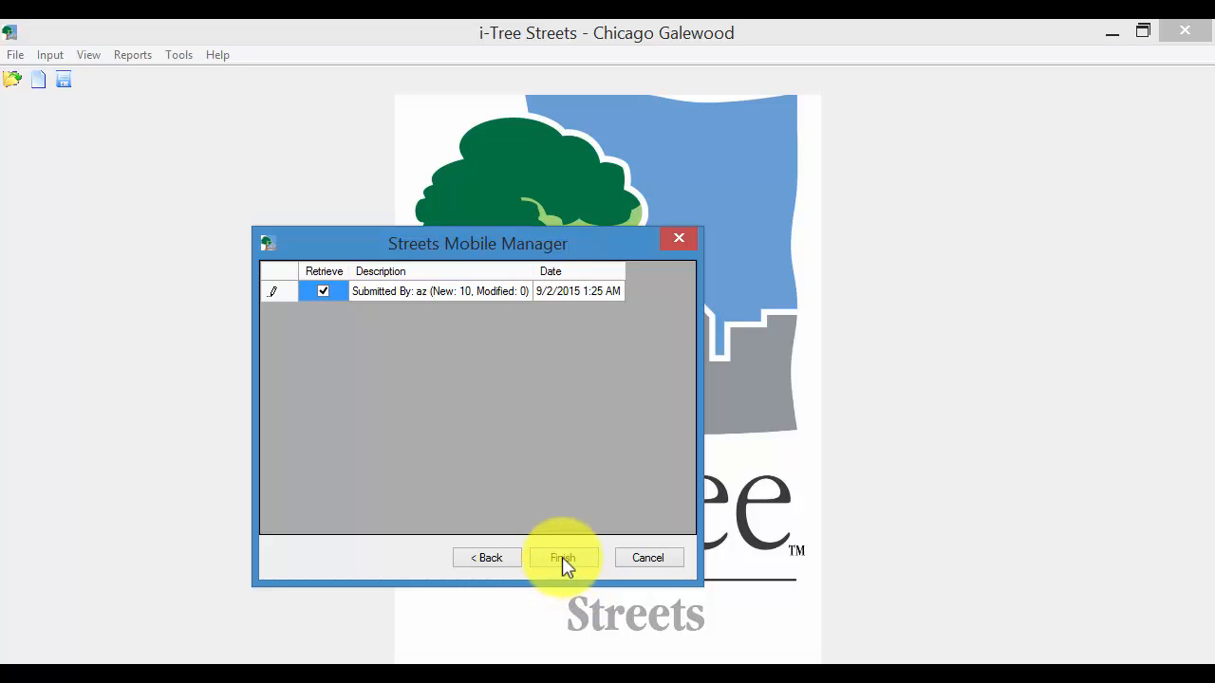
{"action": "left_click", "coordinate": [562, 558]}
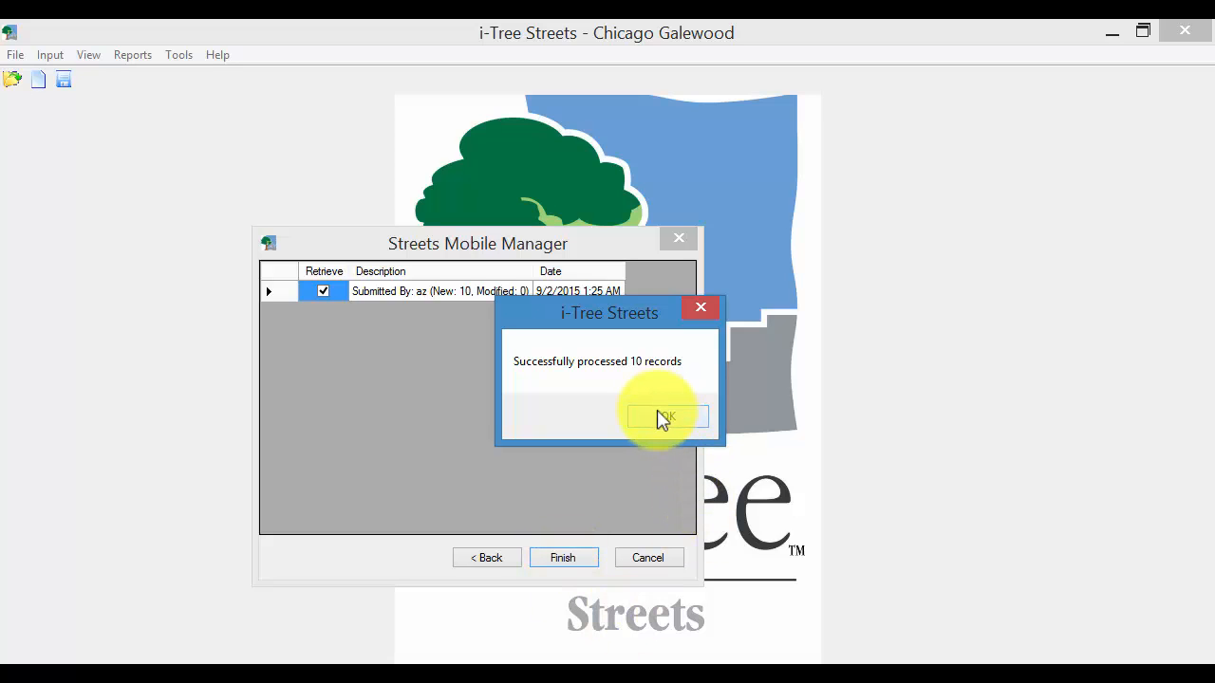
{"action": "left_click", "coordinate": [664, 418]}
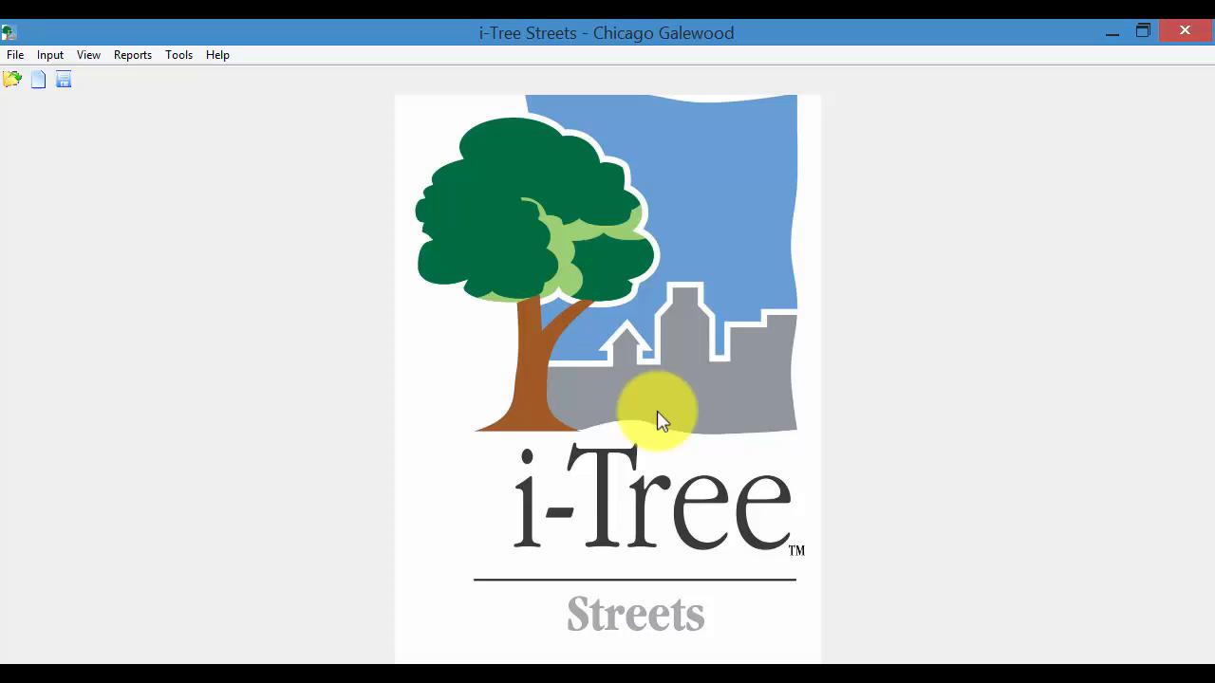
{"action": "mouse_move", "coordinate": [656, 427]}
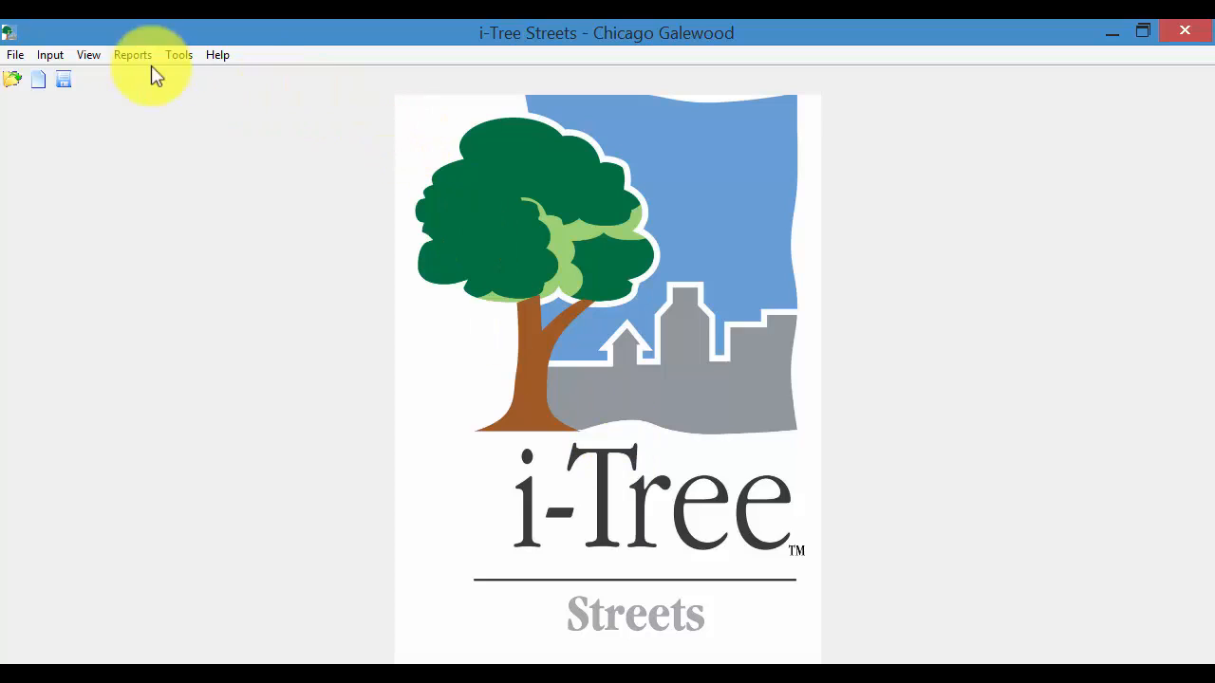
{"action": "mouse_move", "coordinate": [50, 53]}
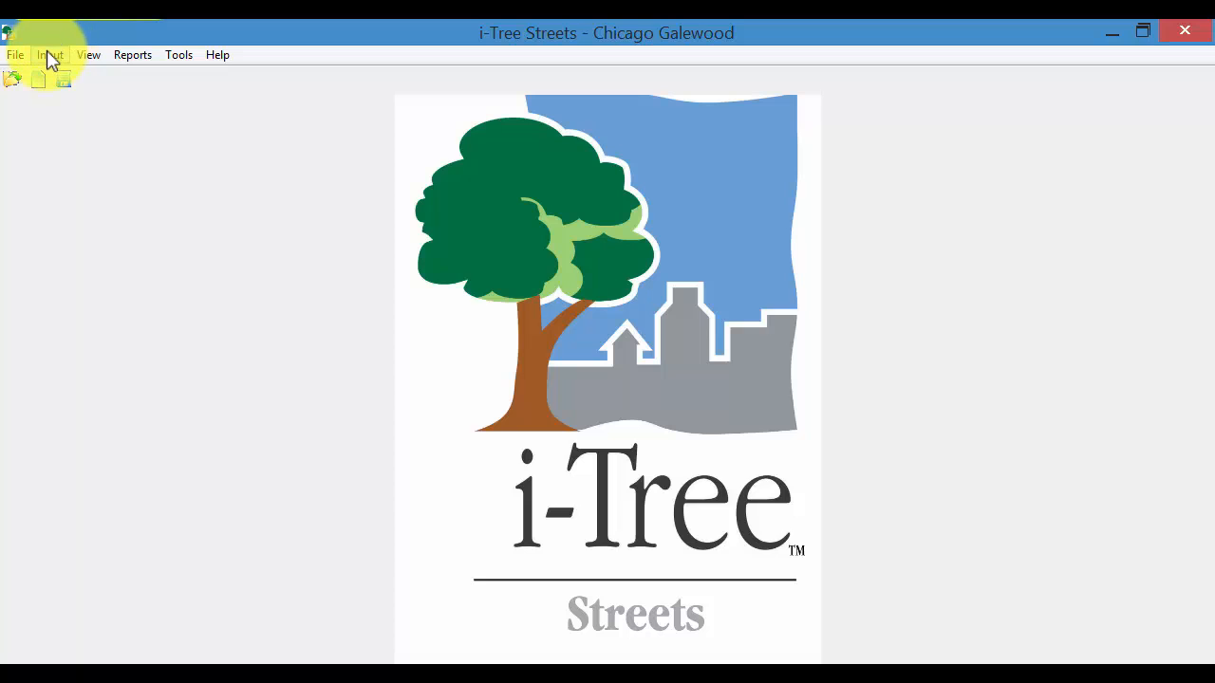
Open the Tree Inventory via Input > Records to list the 10 retrieved trees
{"action": "left_click", "coordinate": [49, 54]}
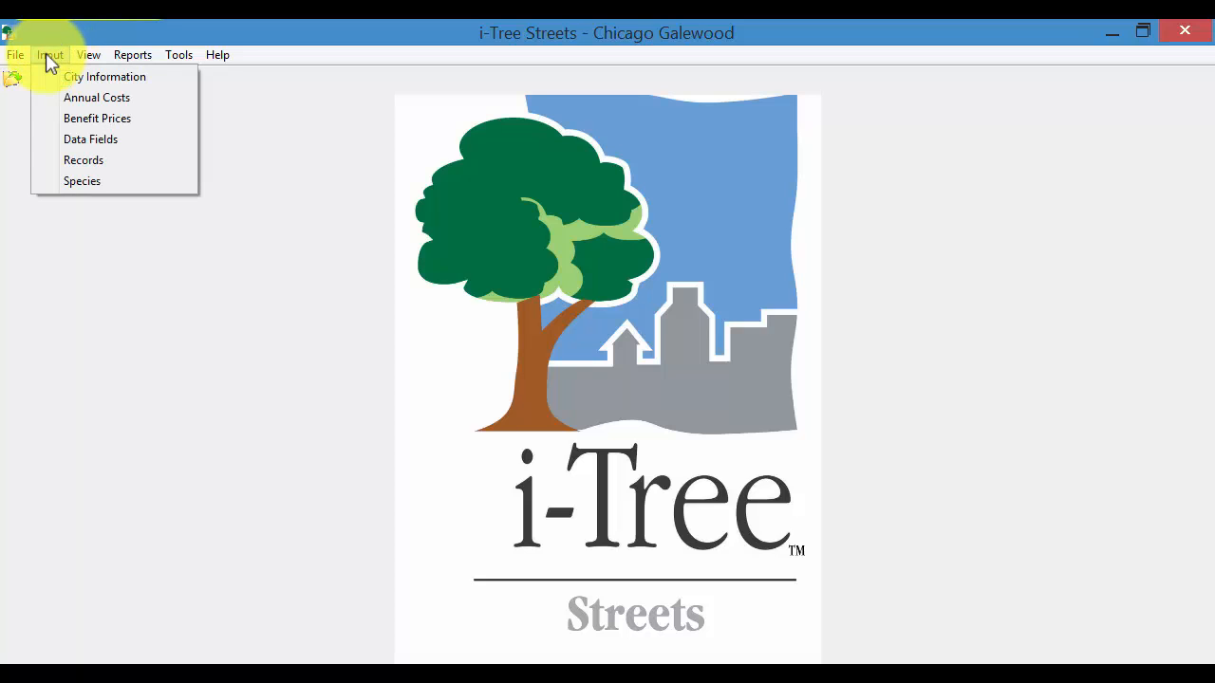
{"action": "left_click", "coordinate": [83, 160]}
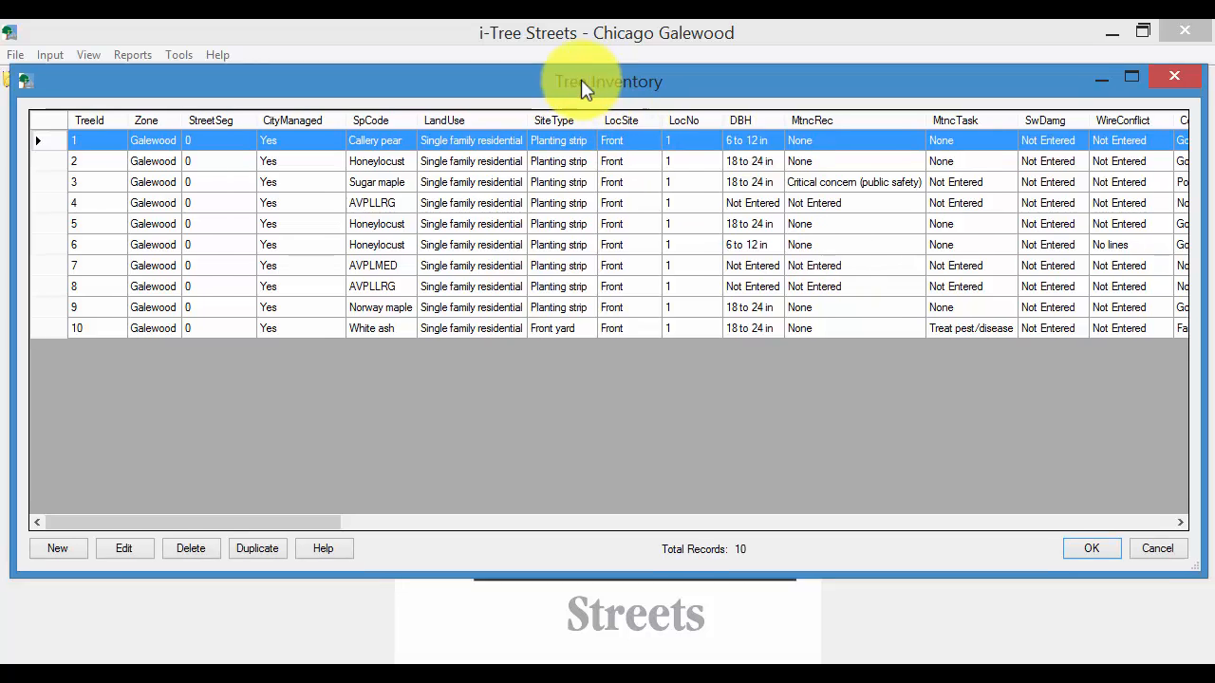
{"action": "scroll", "scroll_direction": "right", "scroll_amount": 3}
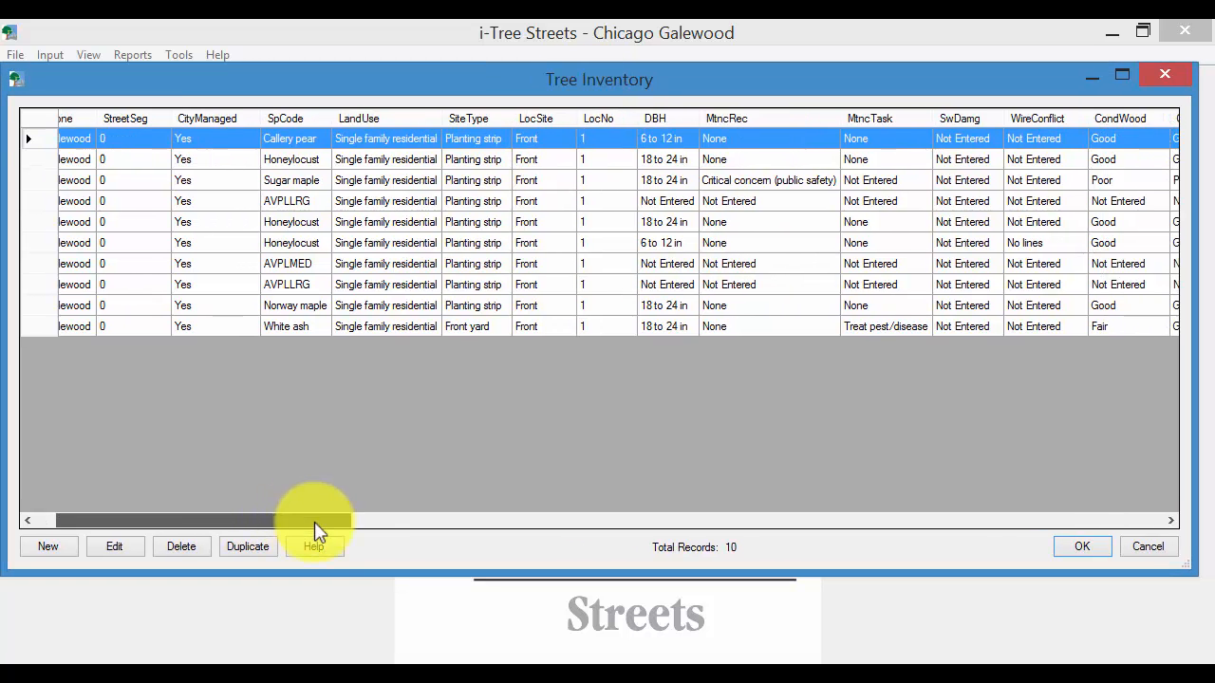
{"action": "left_click_drag", "start_coordinate": [313, 520], "coordinate": [446, 520]}
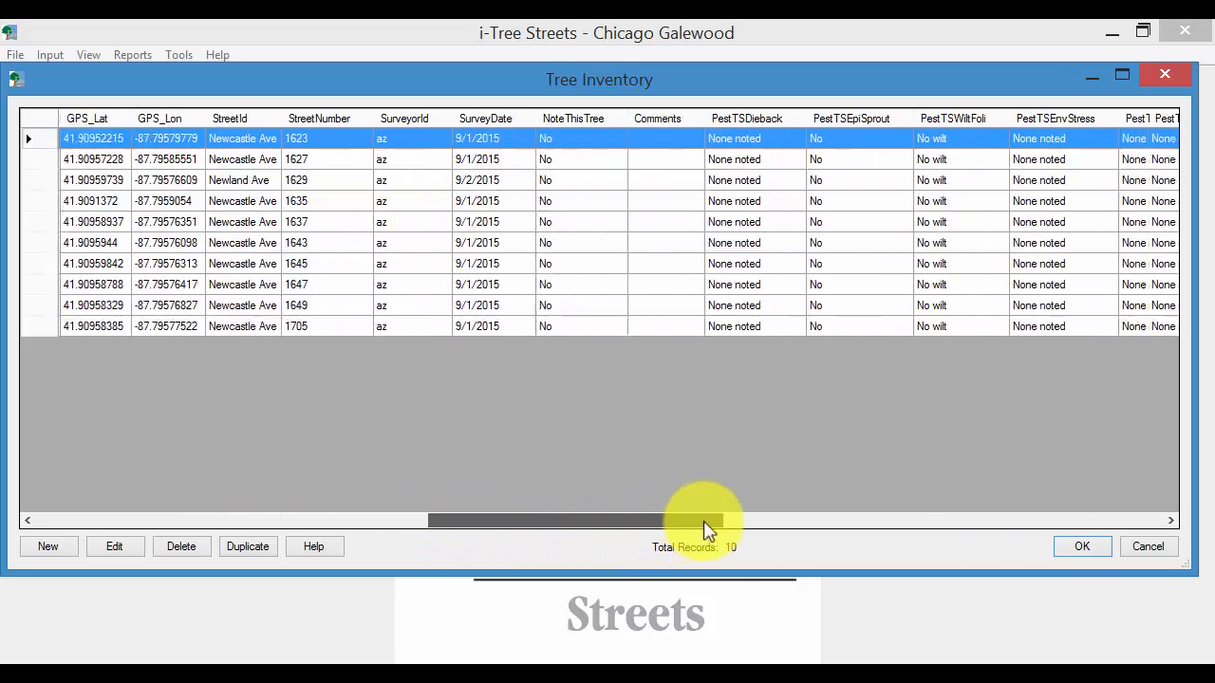
{"action": "left_click_drag", "start_coordinate": [706, 520], "coordinate": [831, 520]}
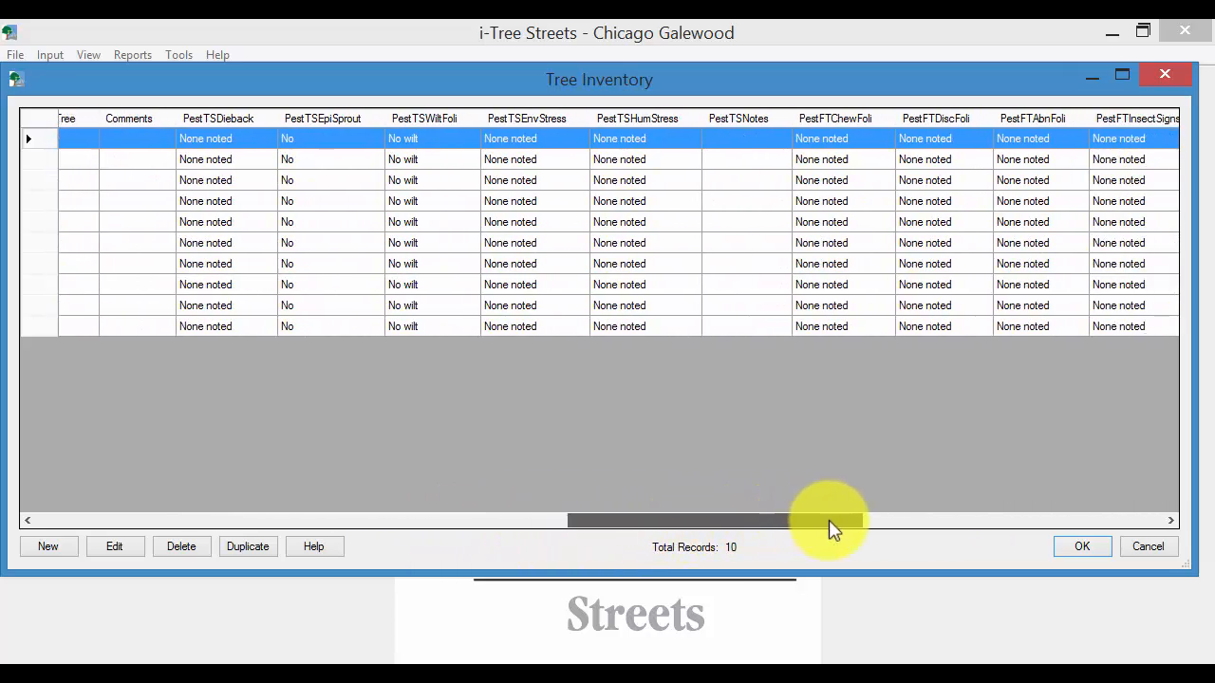
{"action": "left_click_drag", "start_coordinate": [831, 520], "coordinate": [987, 520]}
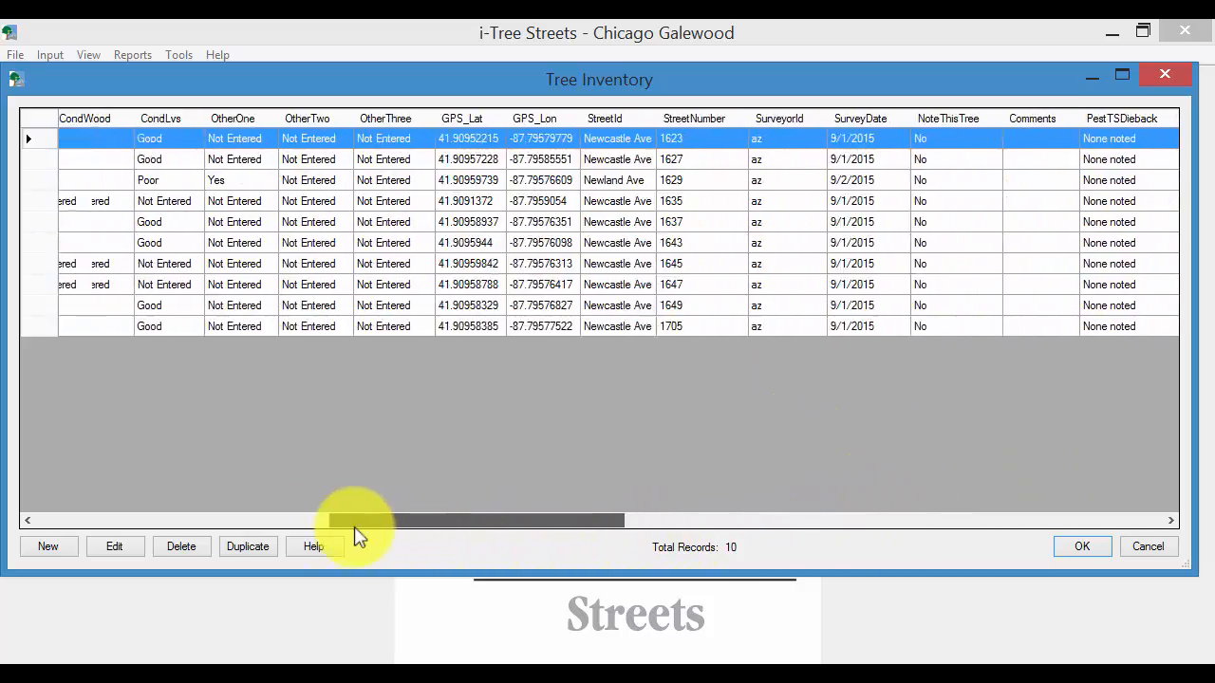
{"action": "scroll", "scroll_direction": "left", "scroll_amount": 3}
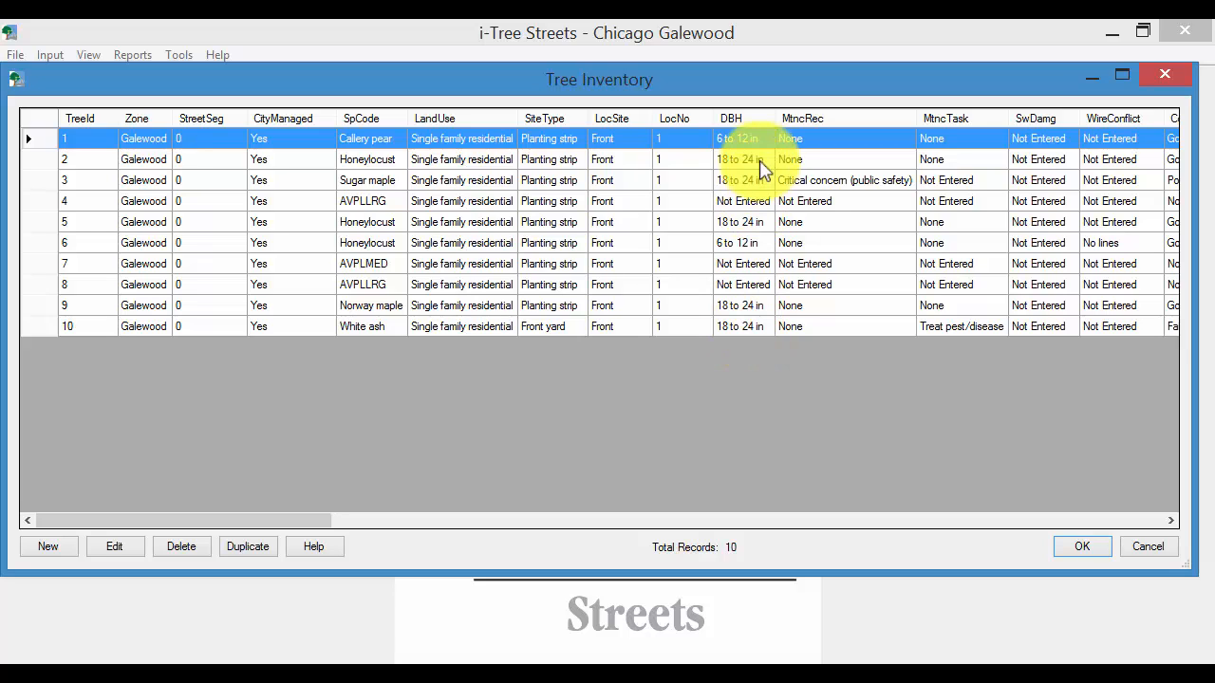
Sort the inventory by DBH largest first and select tree 6
{"action": "left_click", "coordinate": [731, 117]}
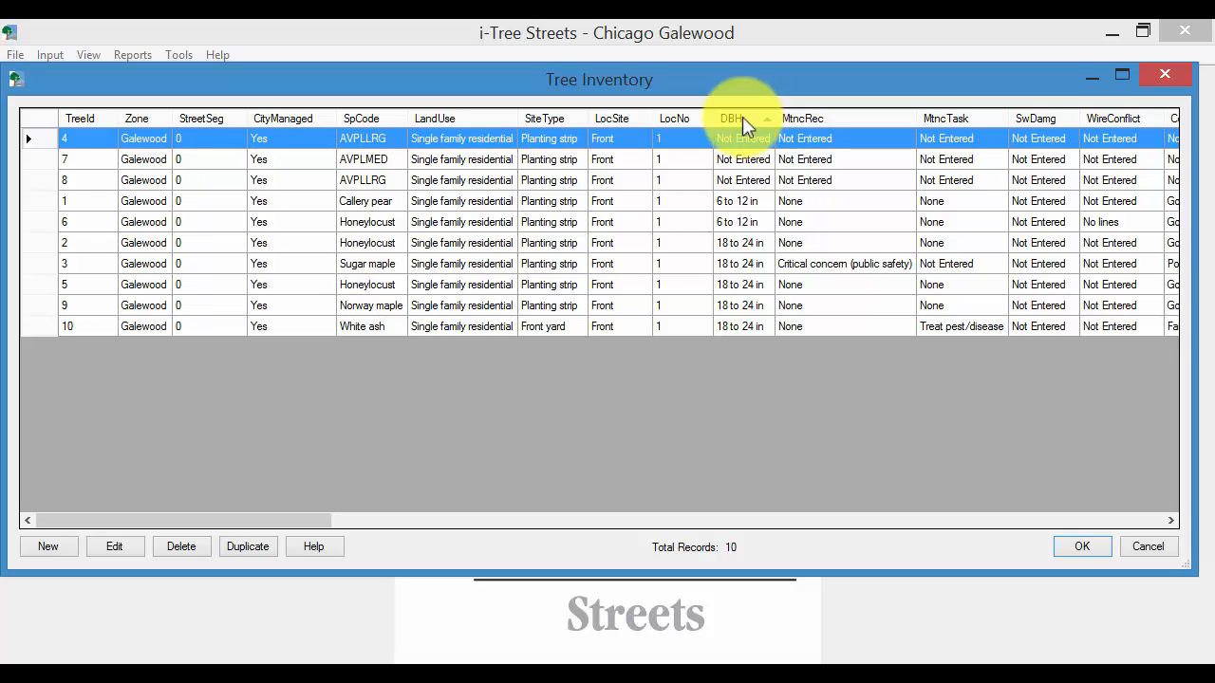
{"action": "left_click", "coordinate": [728, 118]}
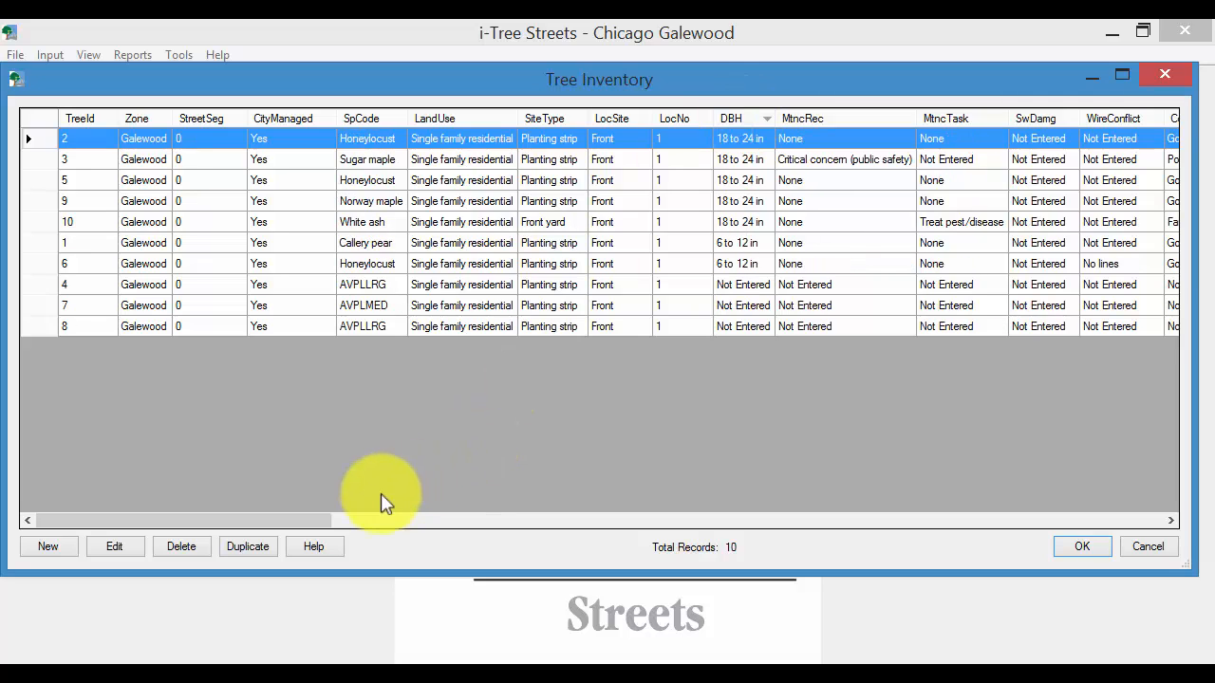
{"action": "mouse_move", "coordinate": [334, 524]}
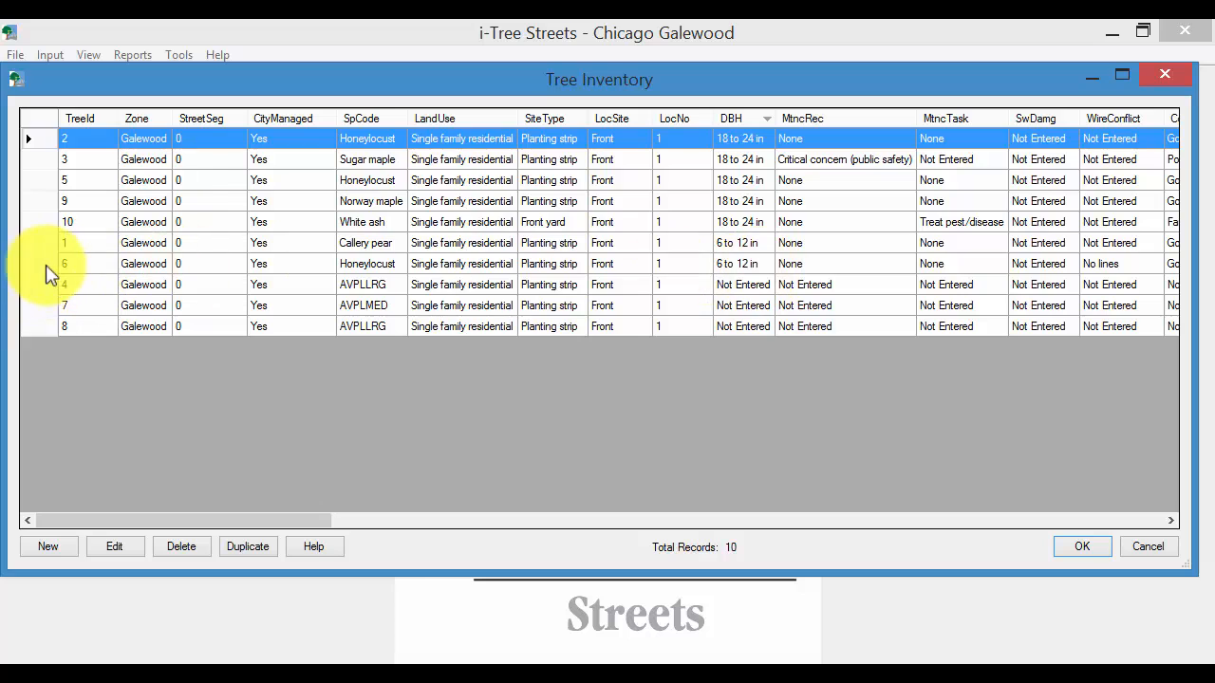
{"action": "left_click", "coordinate": [65, 262]}
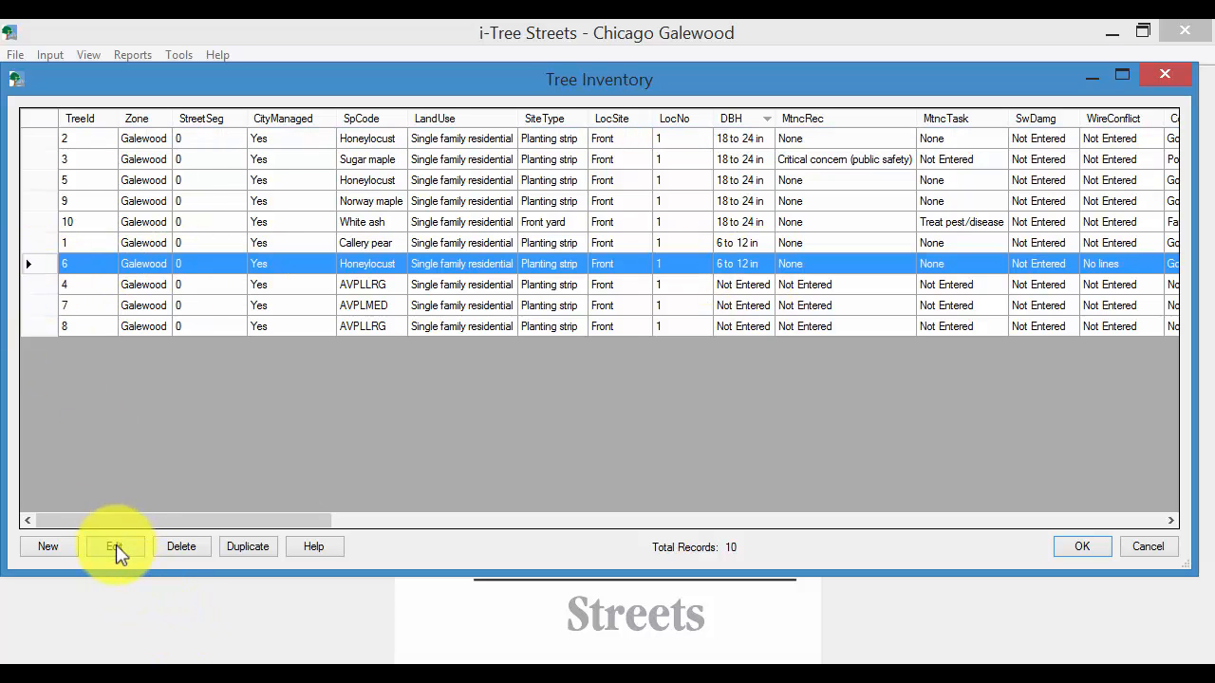
Edit tree 6's Tree Info, choose a new diameter class, and accept the changes
{"action": "left_click", "coordinate": [114, 547]}
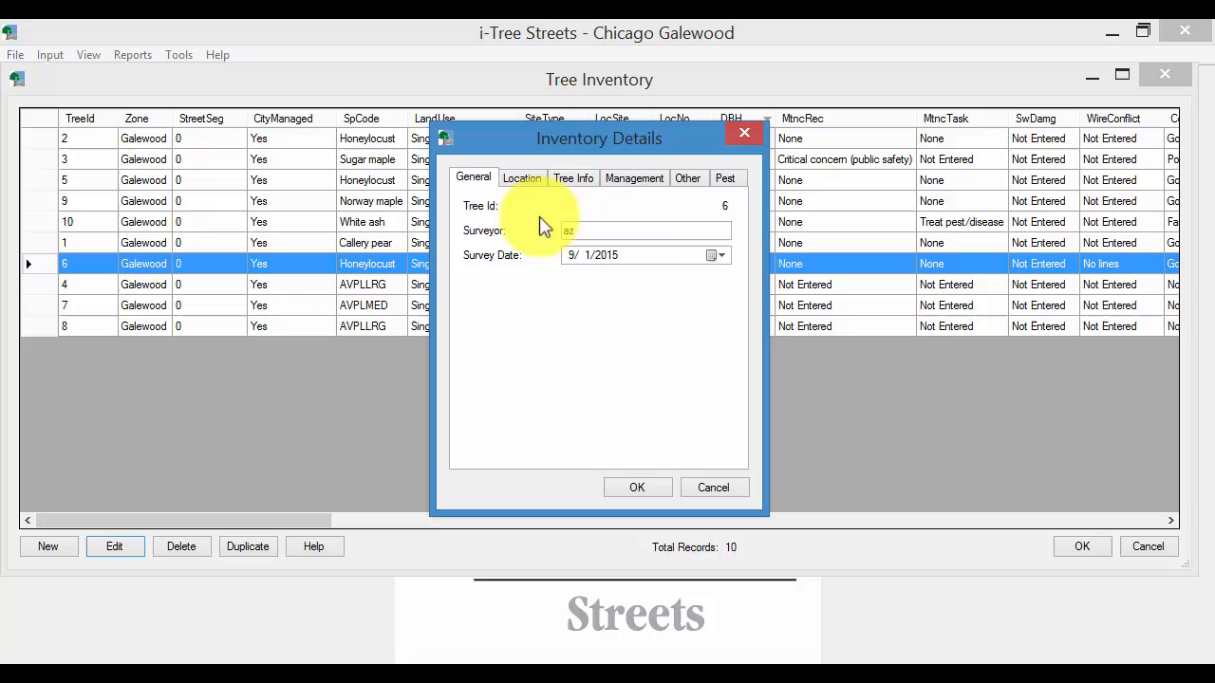
{"action": "left_click", "coordinate": [521, 178]}
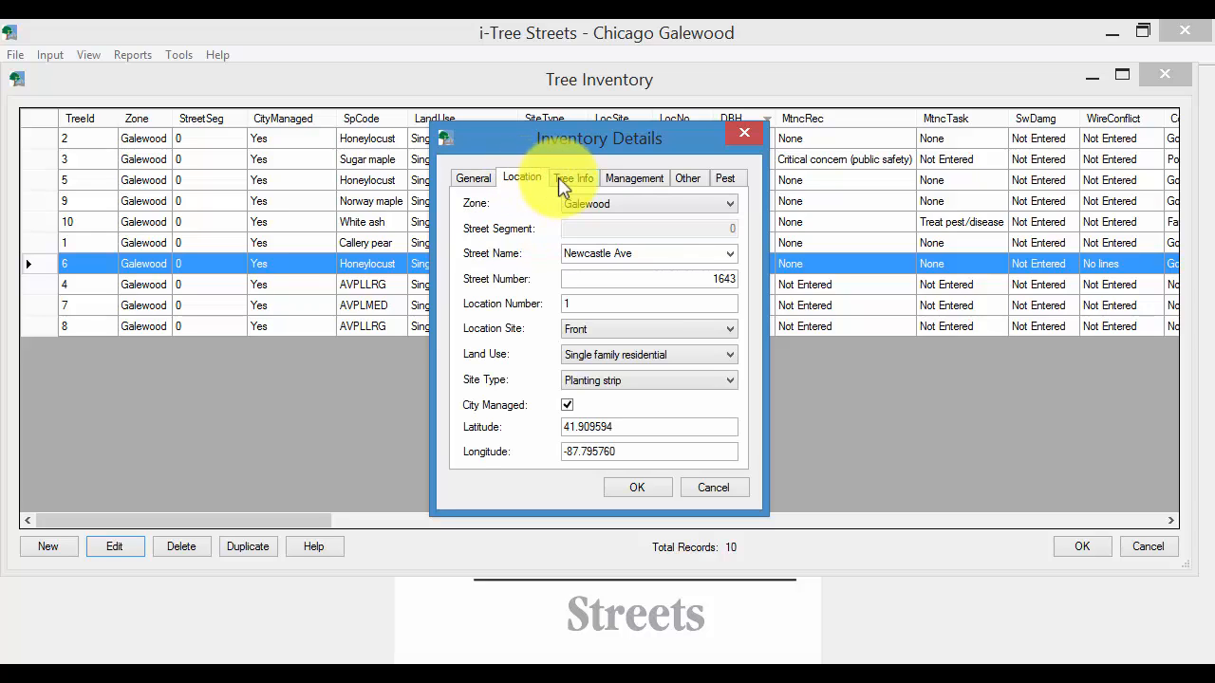
{"action": "left_click", "coordinate": [573, 179]}
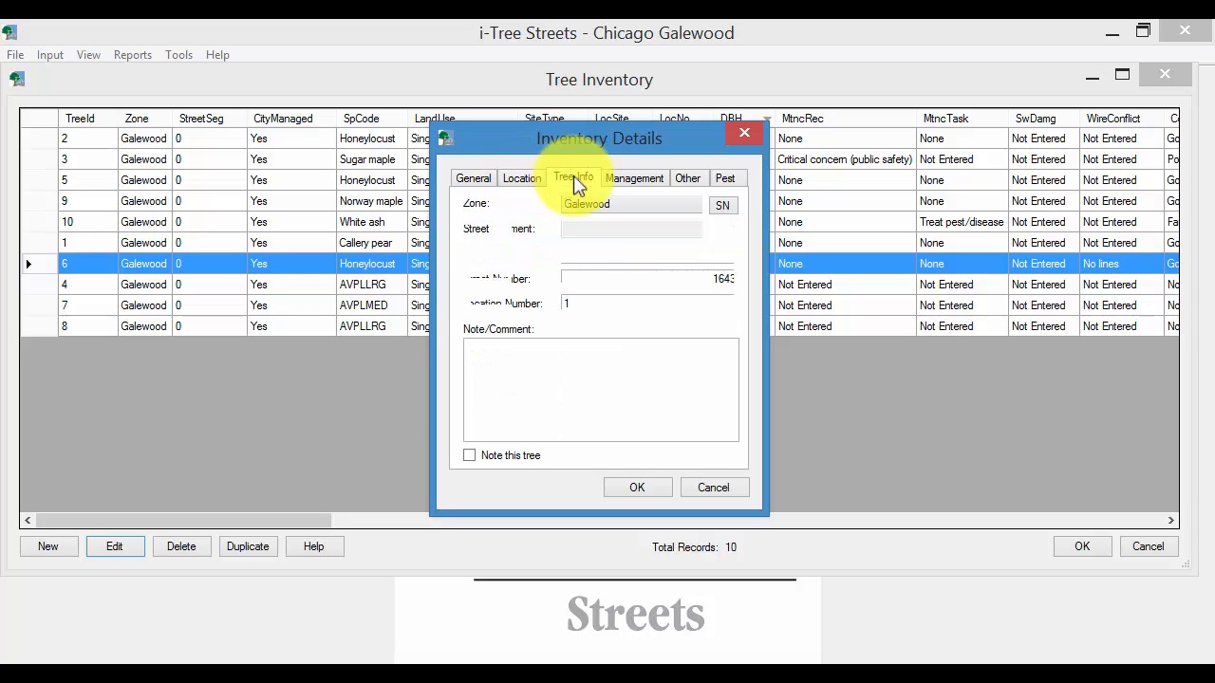
{"action": "left_click", "coordinate": [693, 232]}
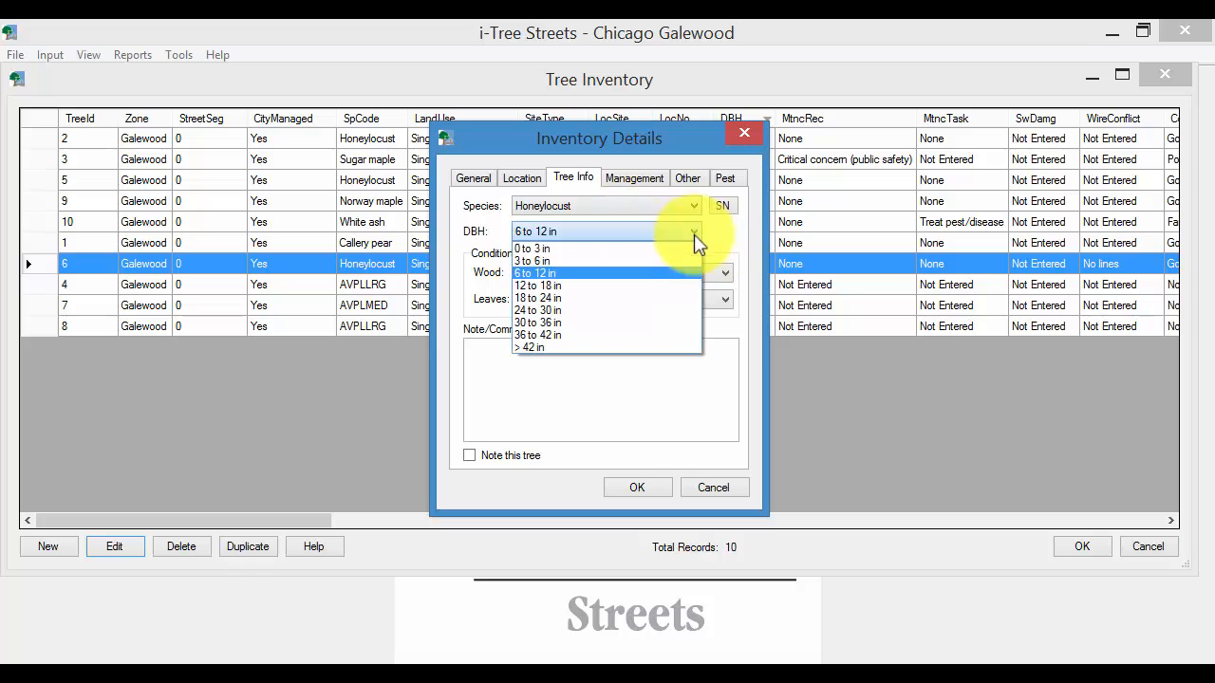
{"action": "left_click", "coordinate": [538, 285]}
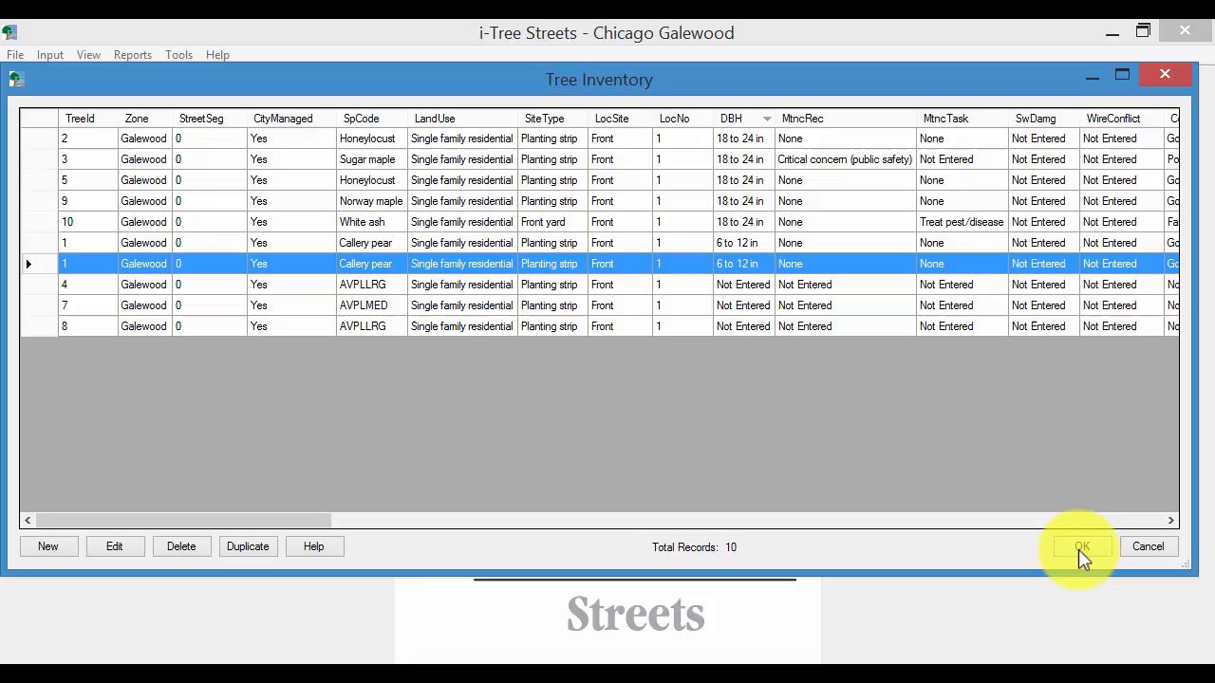
{"action": "left_click", "coordinate": [1079, 547]}
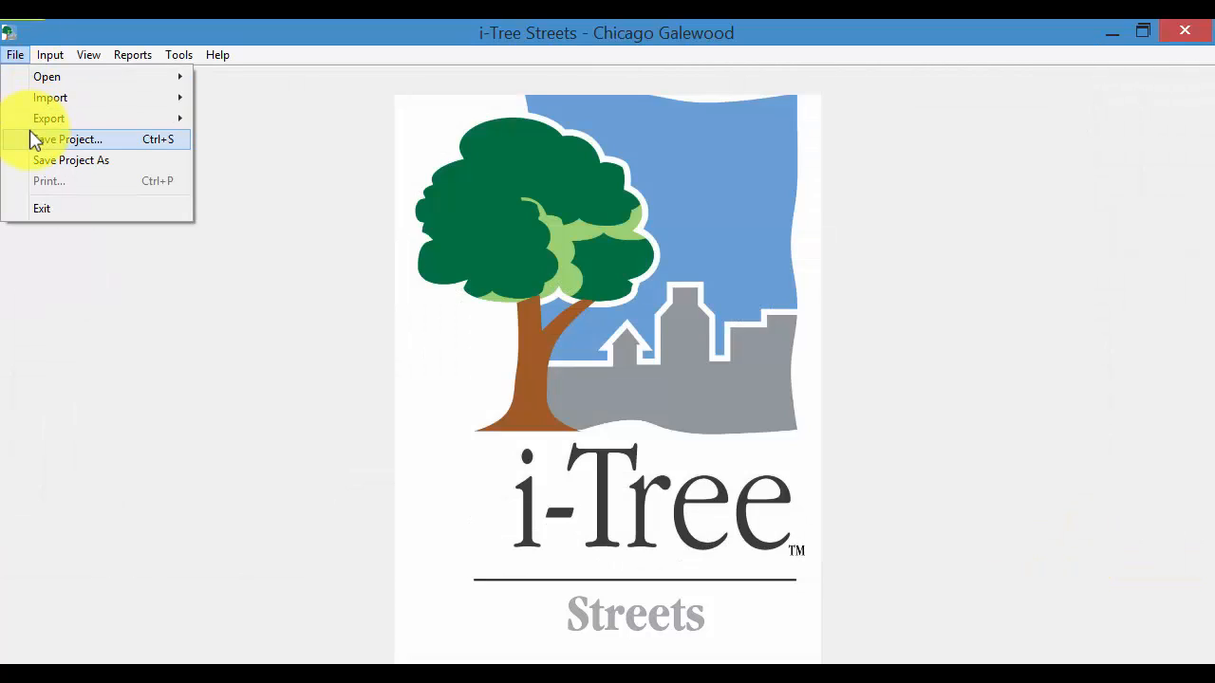